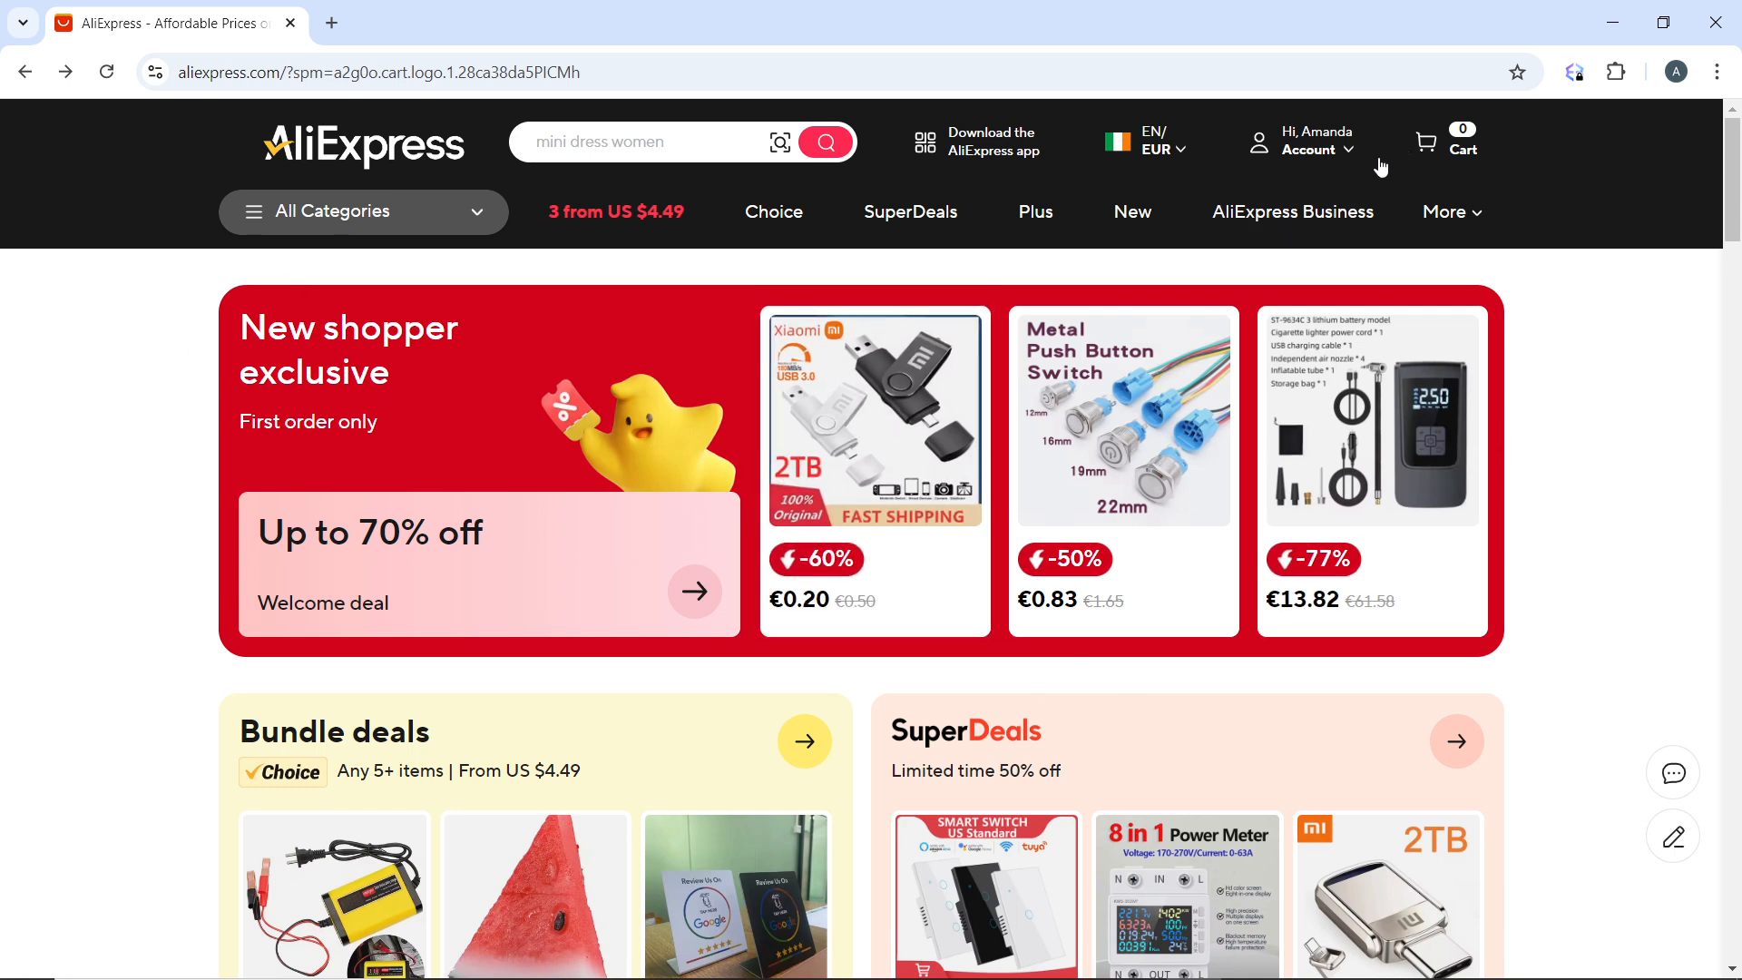
Bring up the account dropdown from 'Hi, Account' in the home page header
left_click(1316, 142)
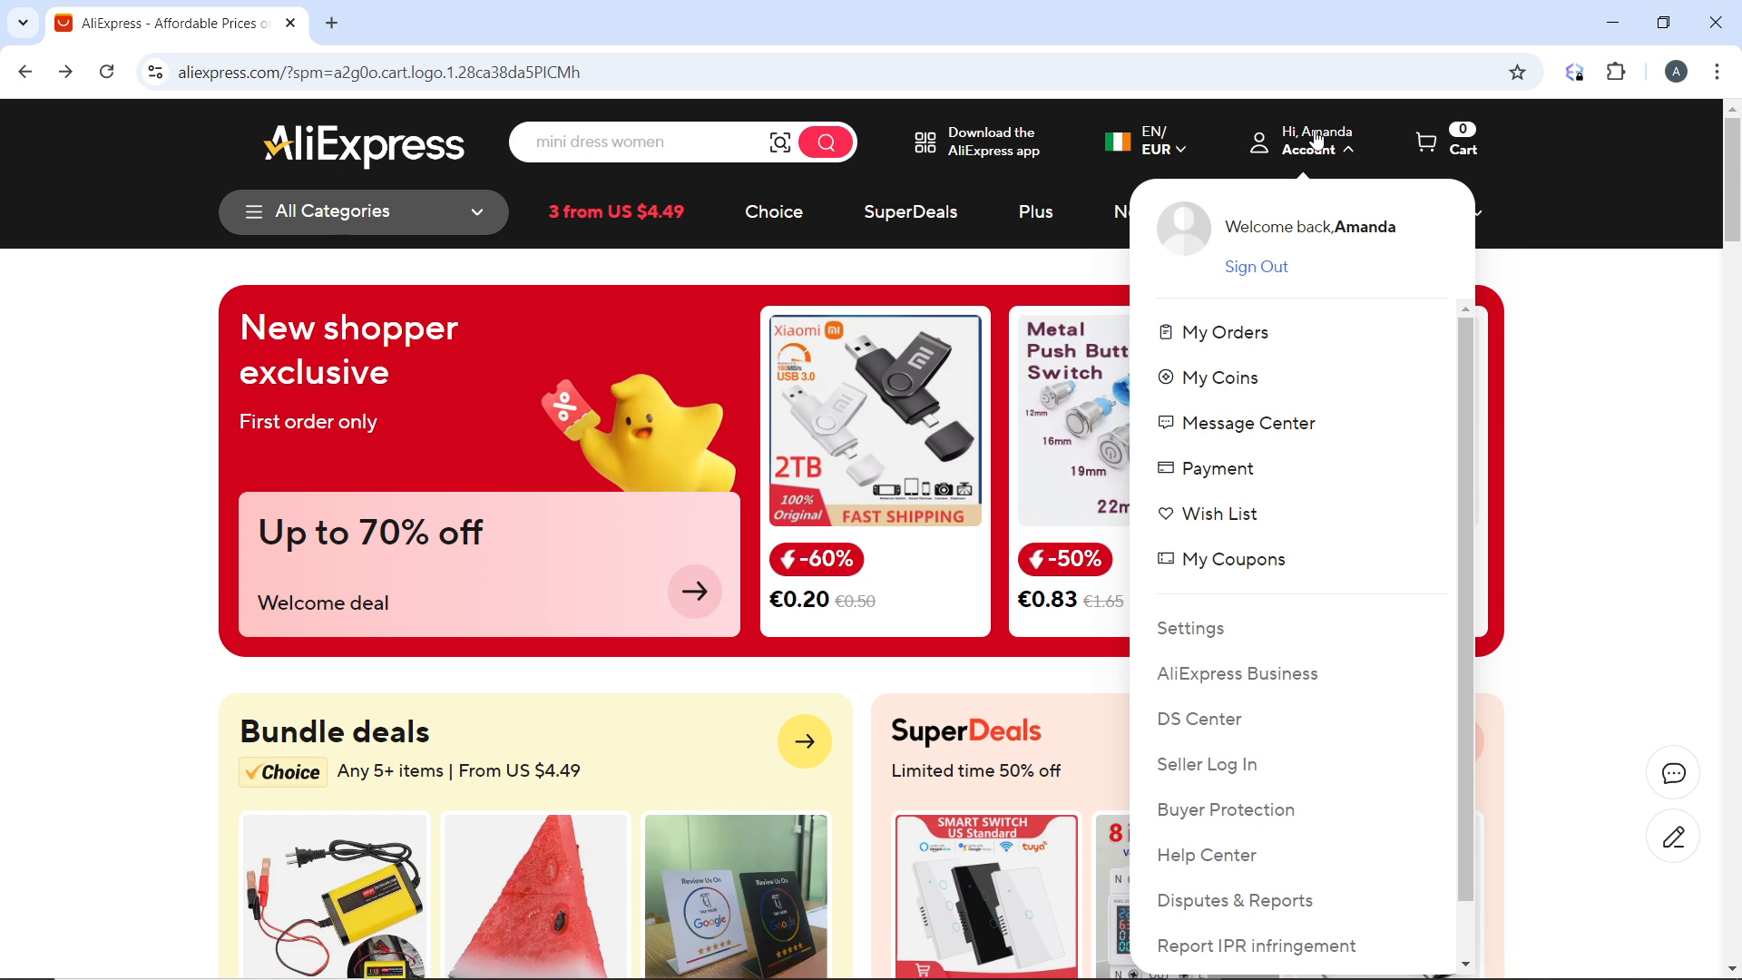
mouse_move(1224, 330)
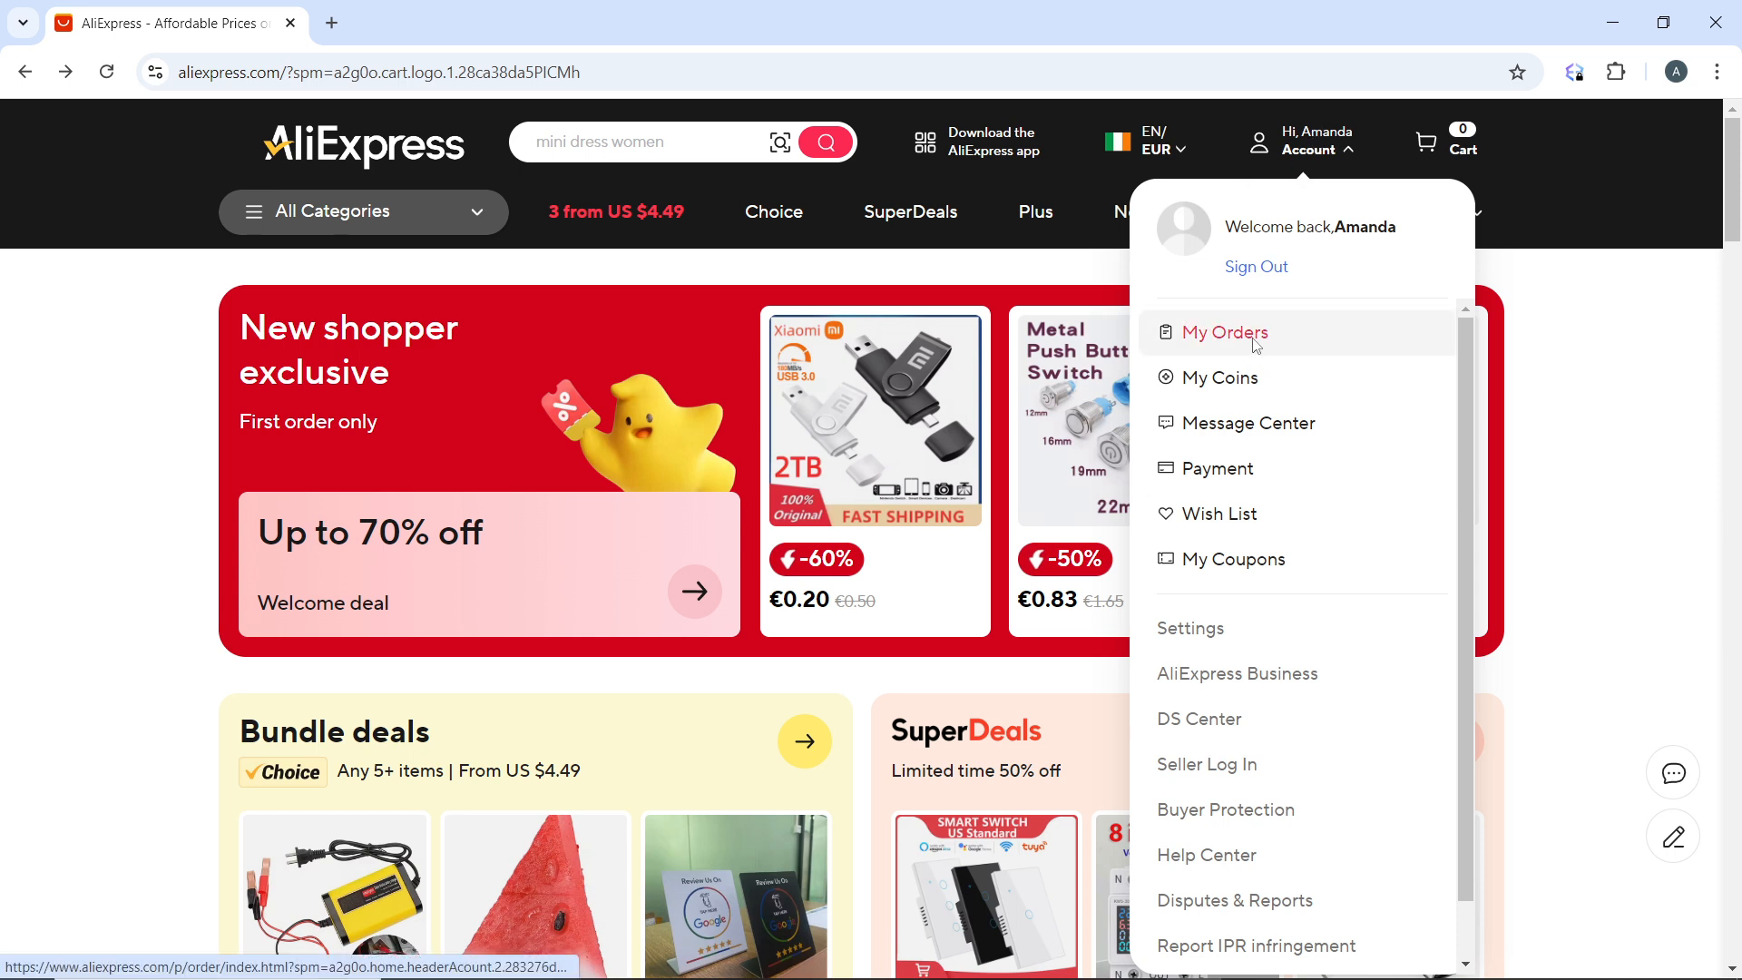
Go to My Orders, landing on the Orders page showing no orders across all tabs
left_click(1225, 332)
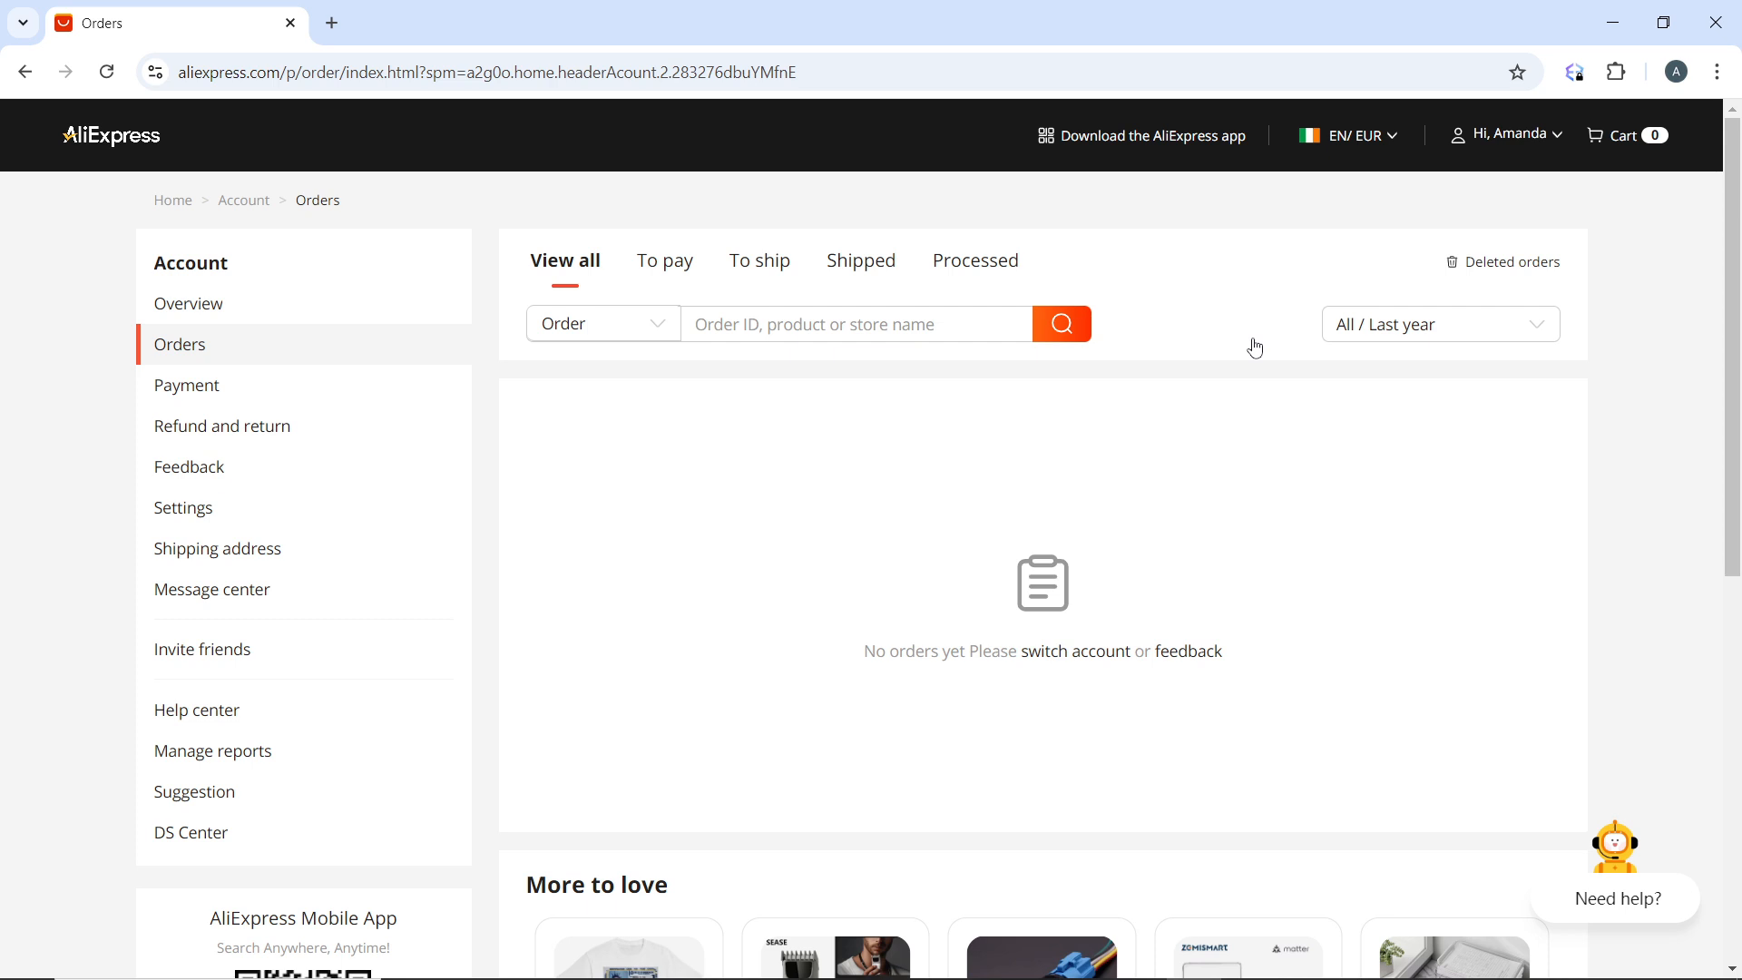
left_click(855, 323)
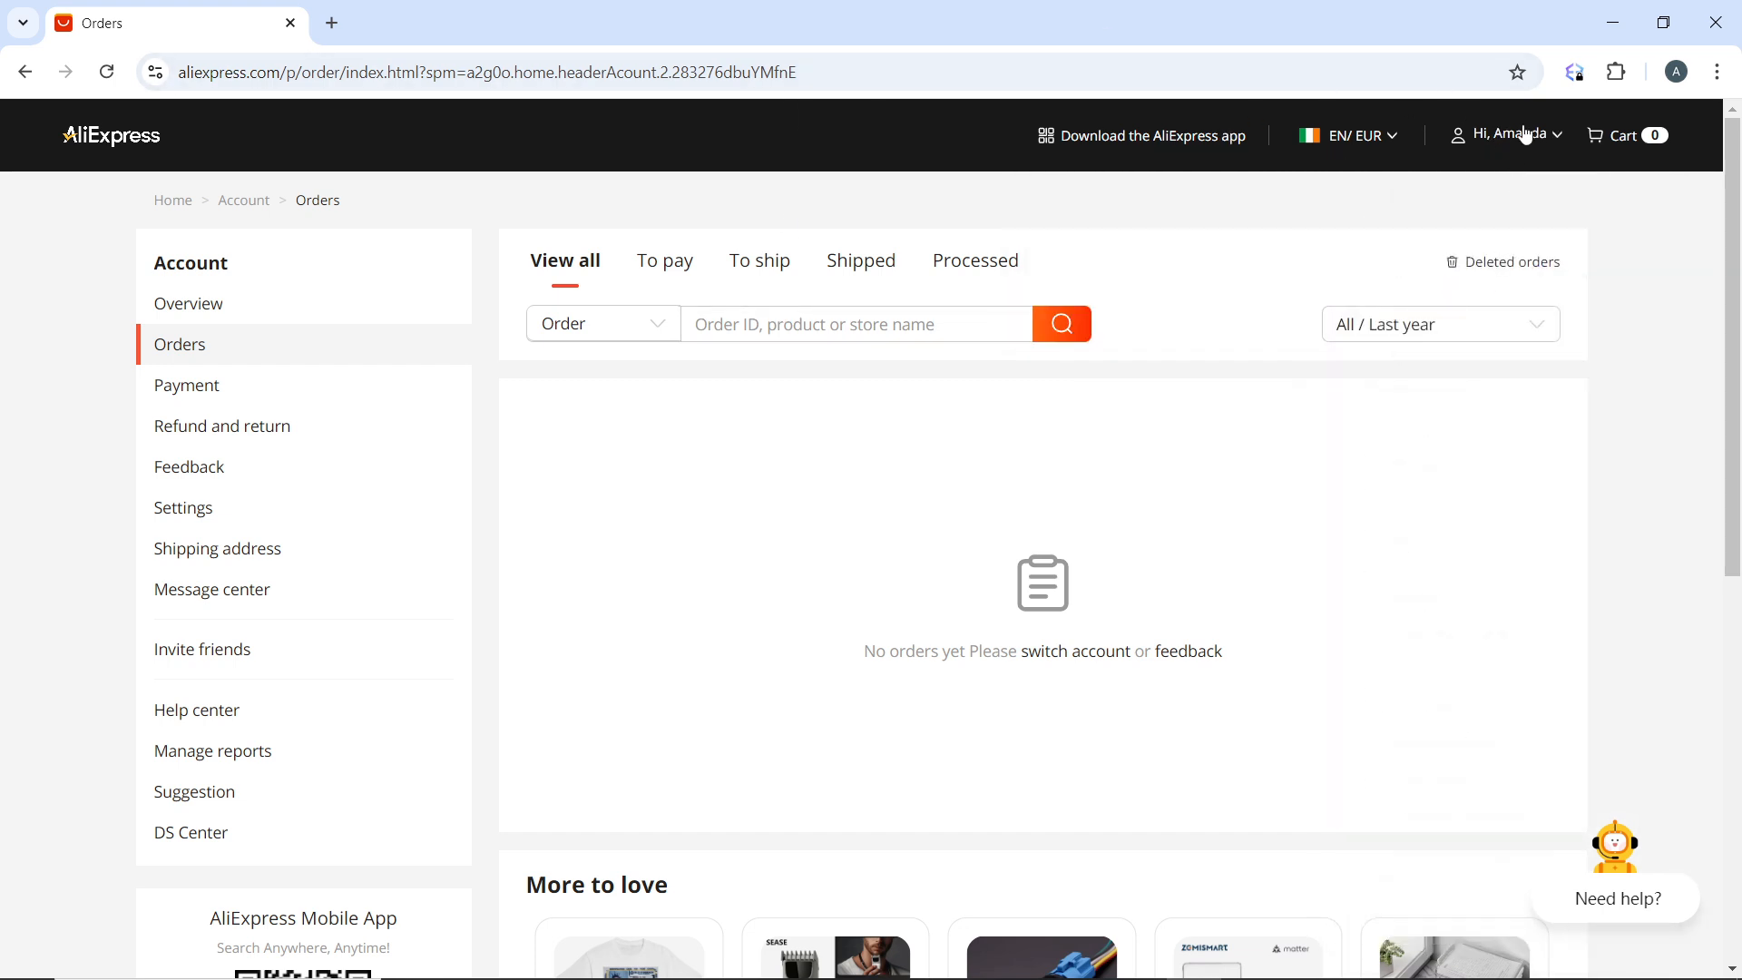
left_click(1506, 135)
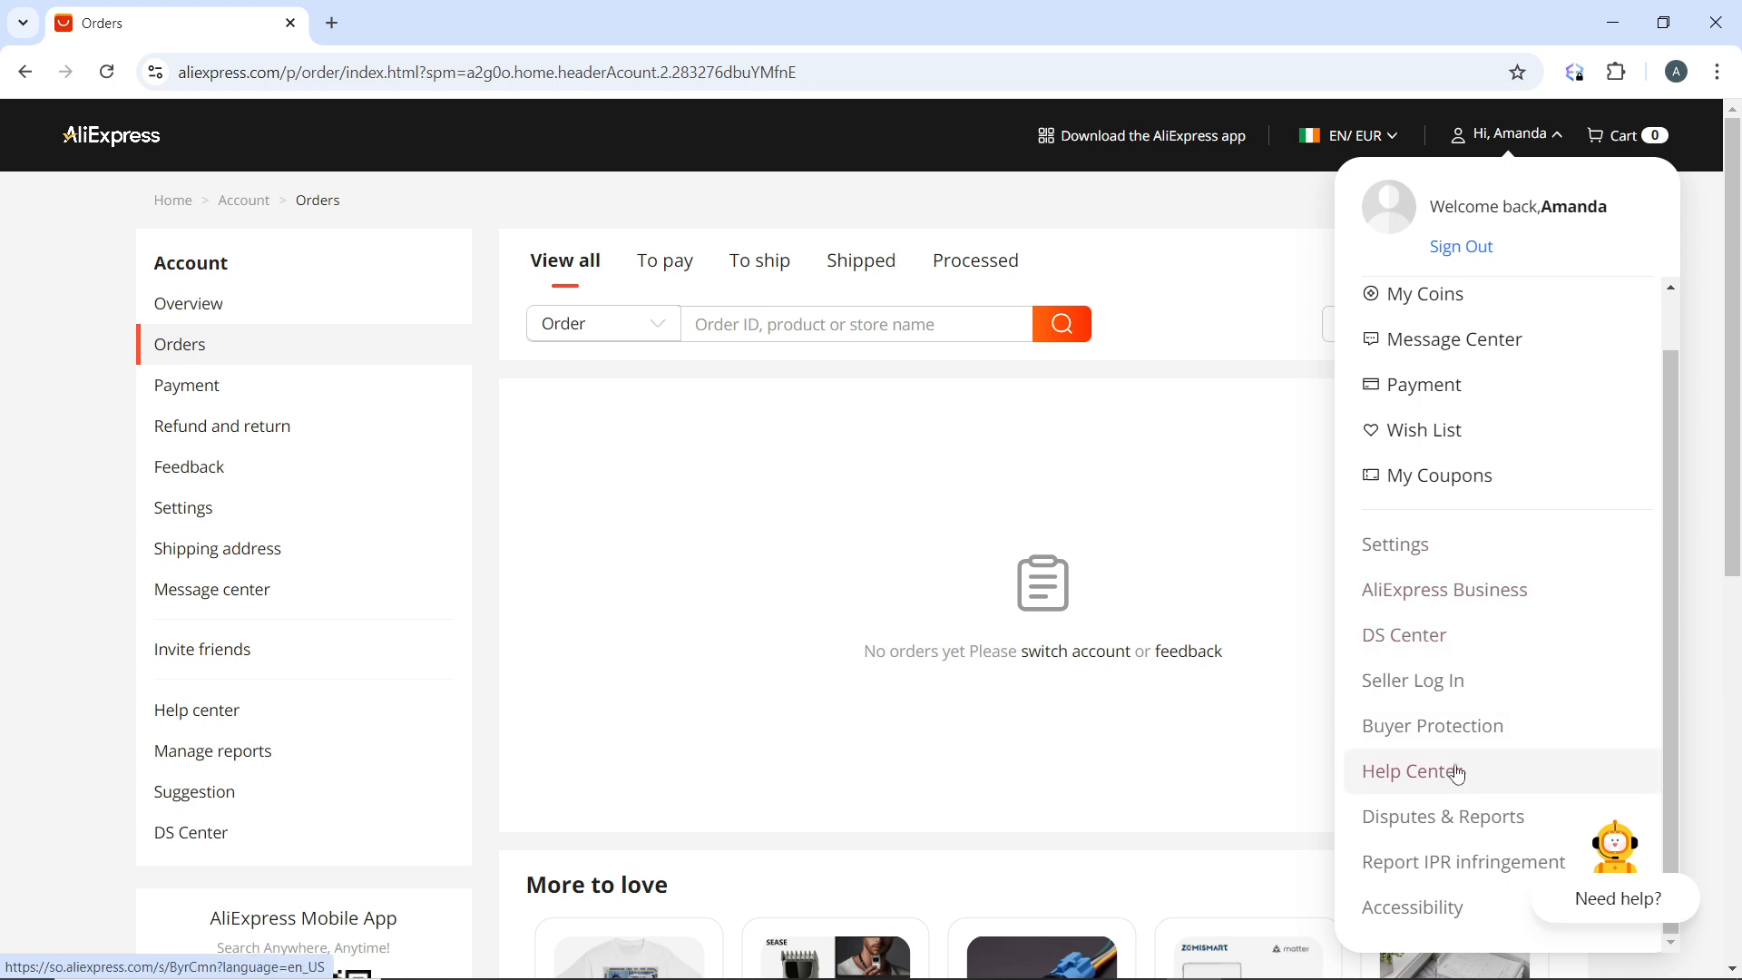
left_click(1194, 566)
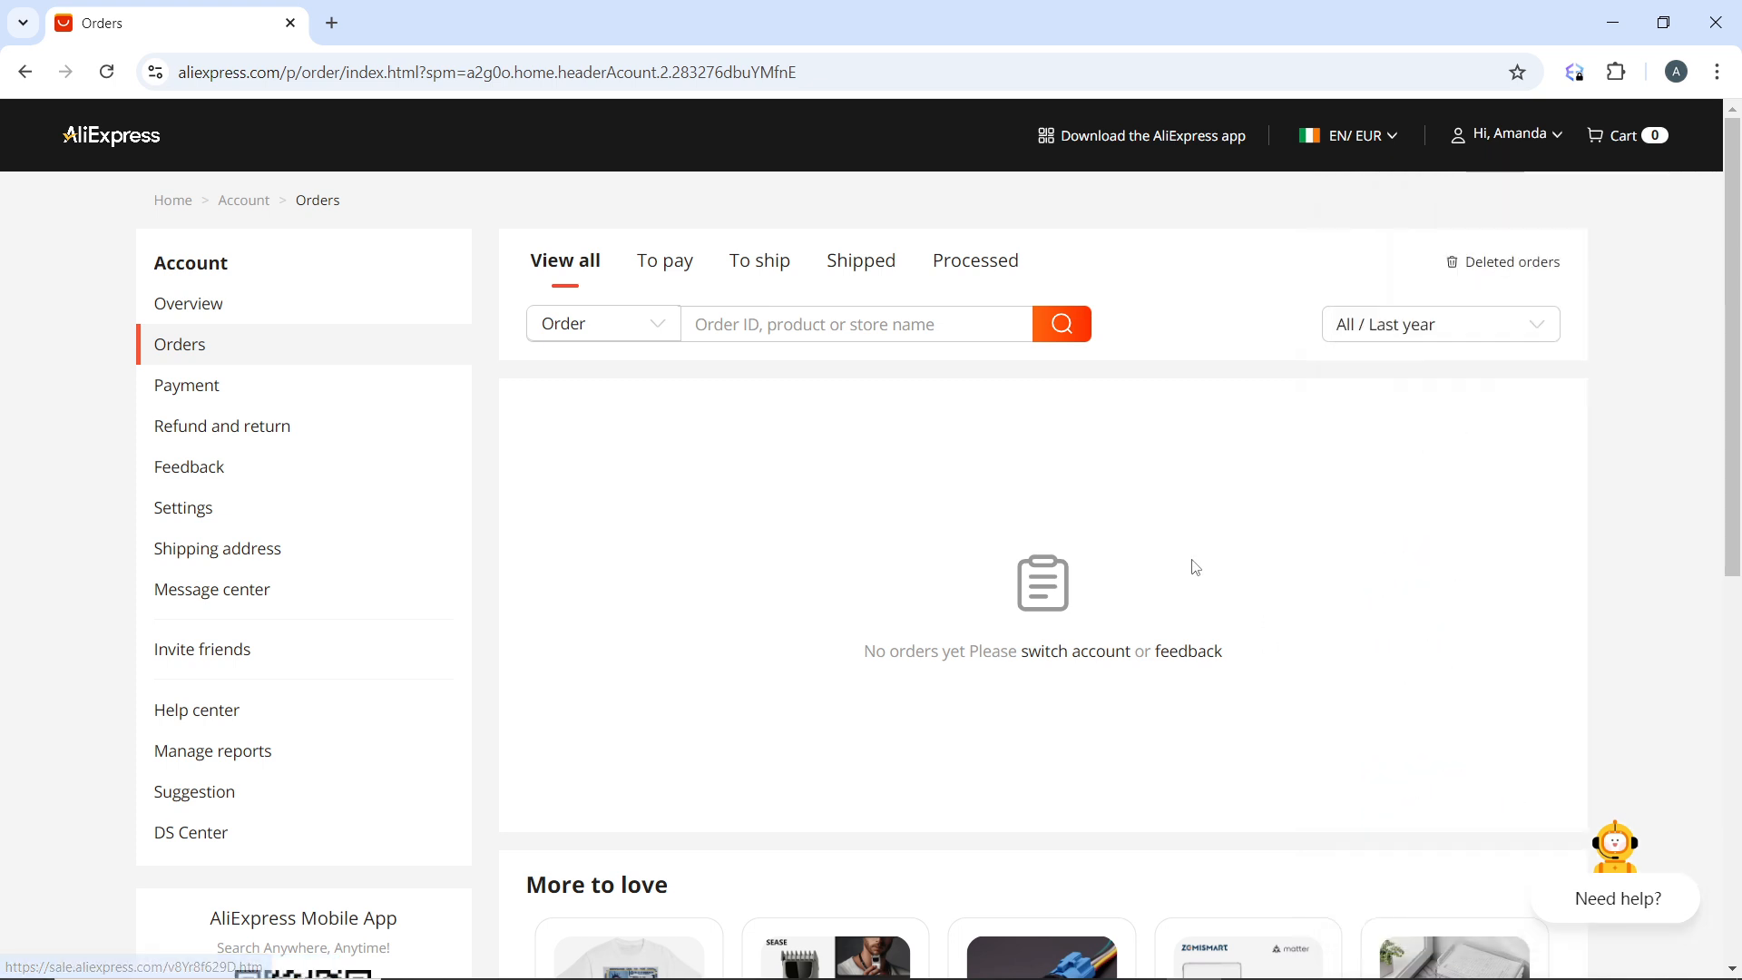
mouse_move(1145, 534)
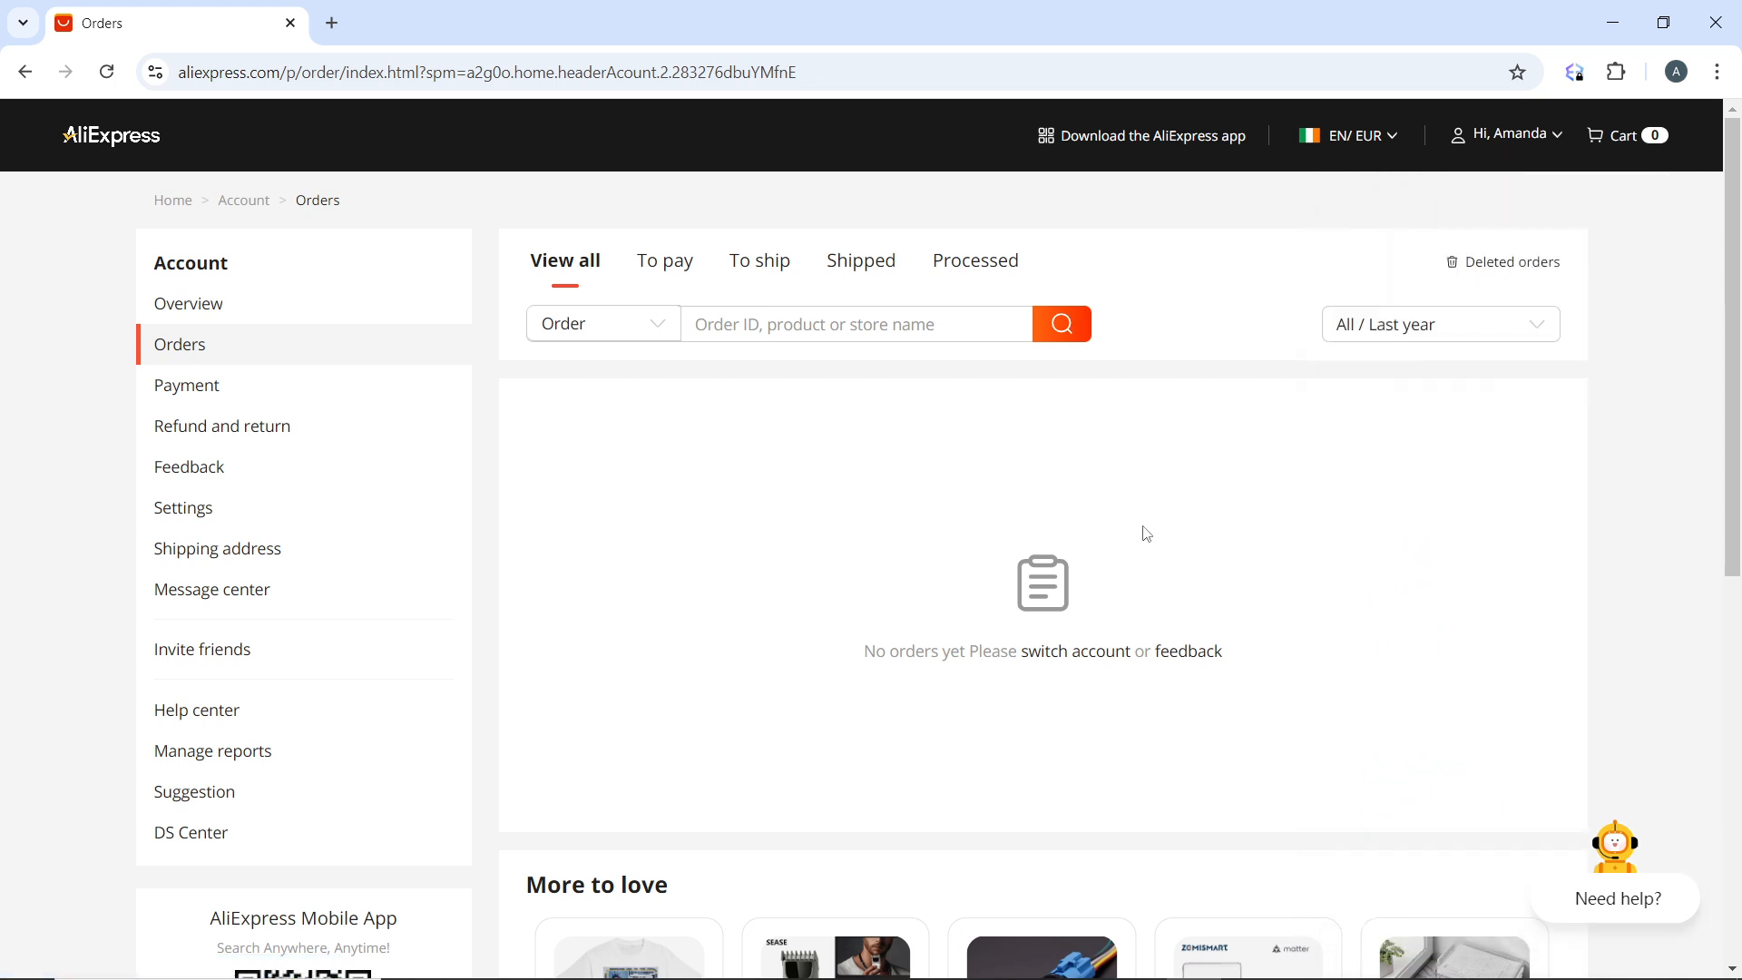